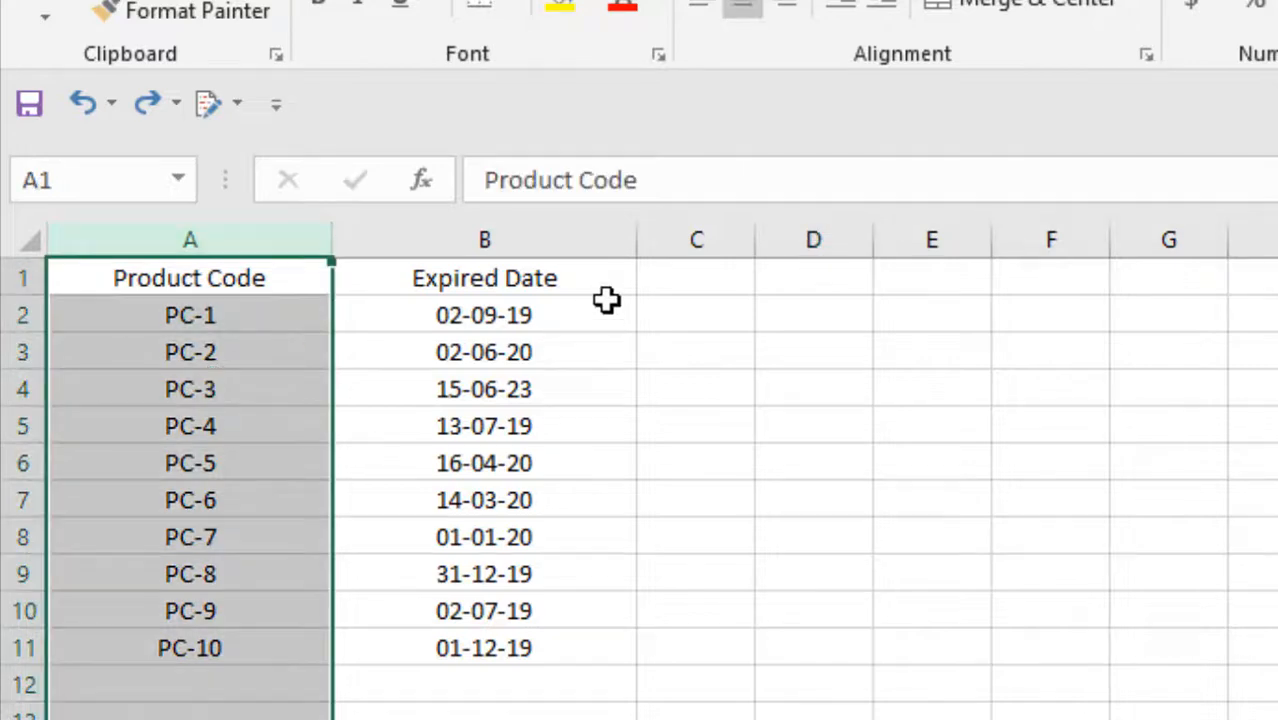
Select the expiry date cells B2:B11 in the Expired Date column.
click(485, 239)
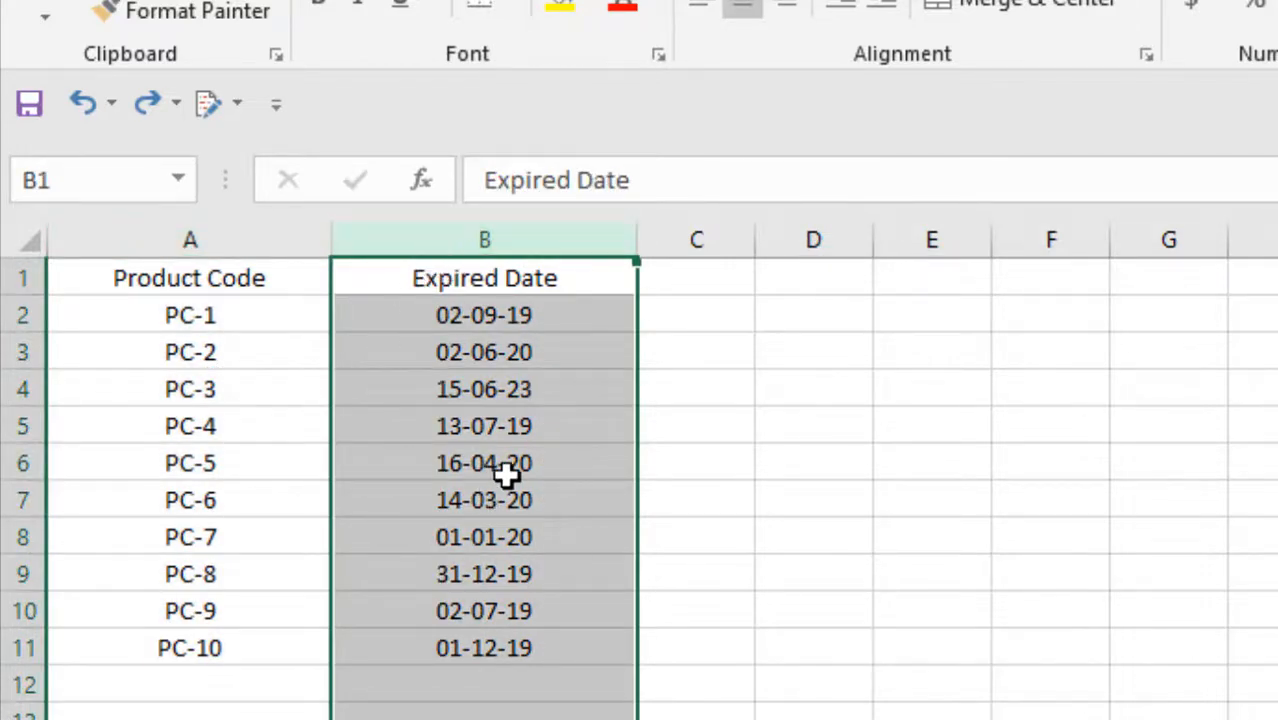
click(696, 314)
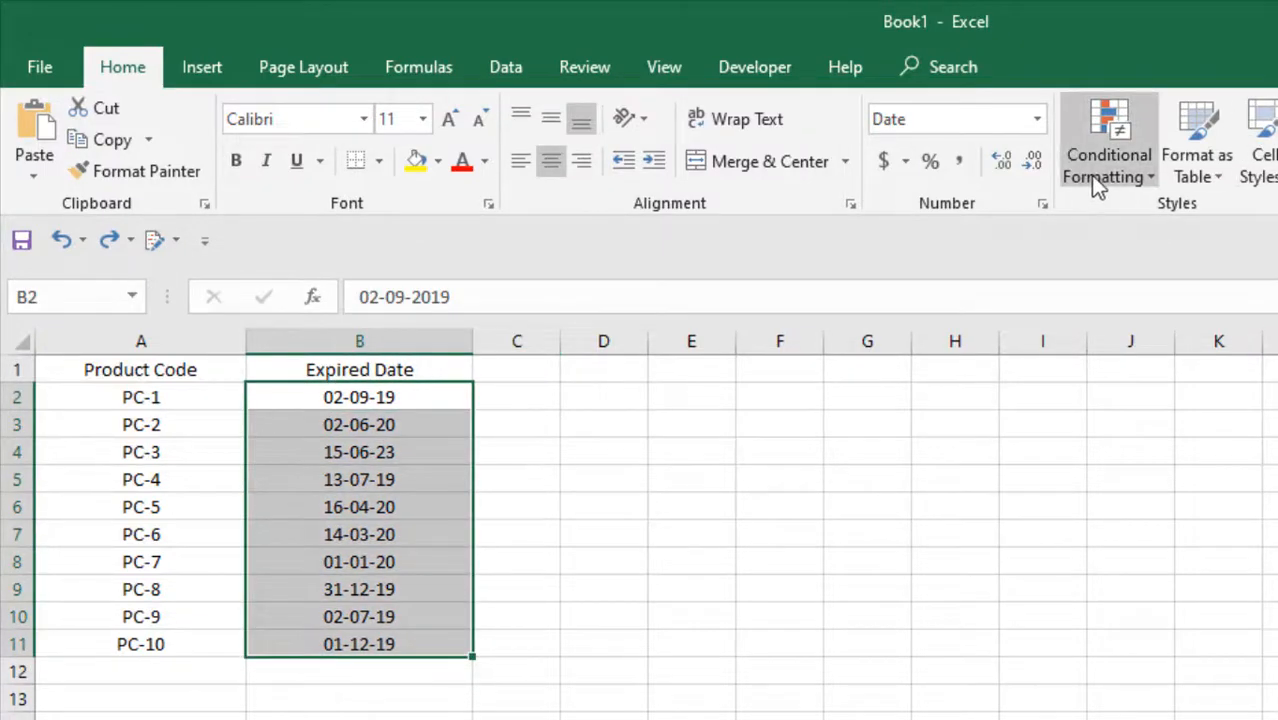
Create a new formula-based conditional formatting rule with =B2<=TODAY().
click(1108, 140)
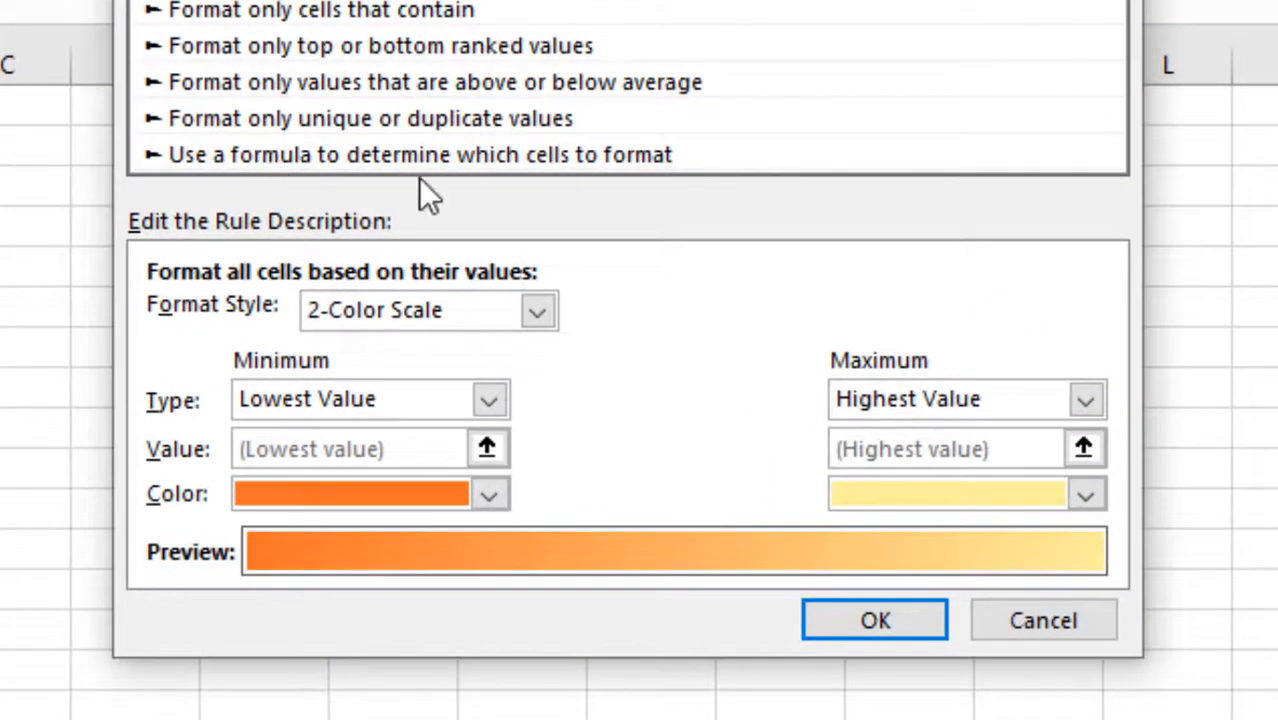
click(420, 154)
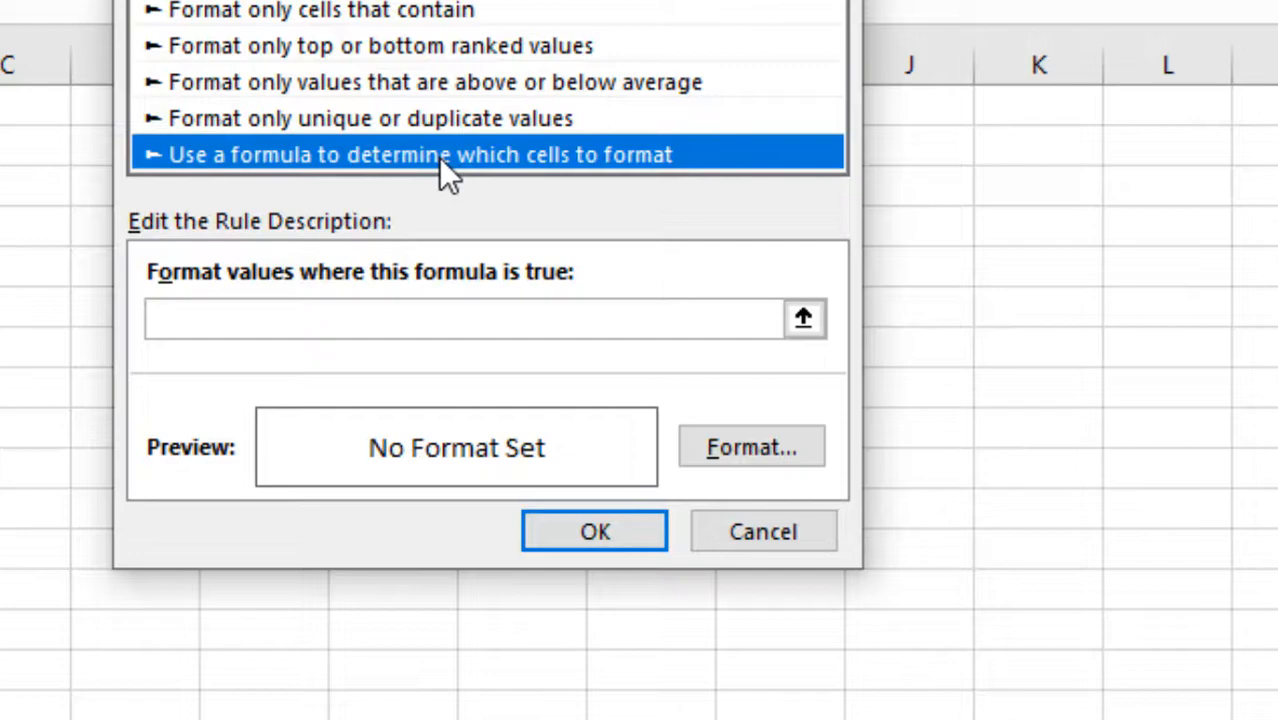
text(=B2<=TODAY())
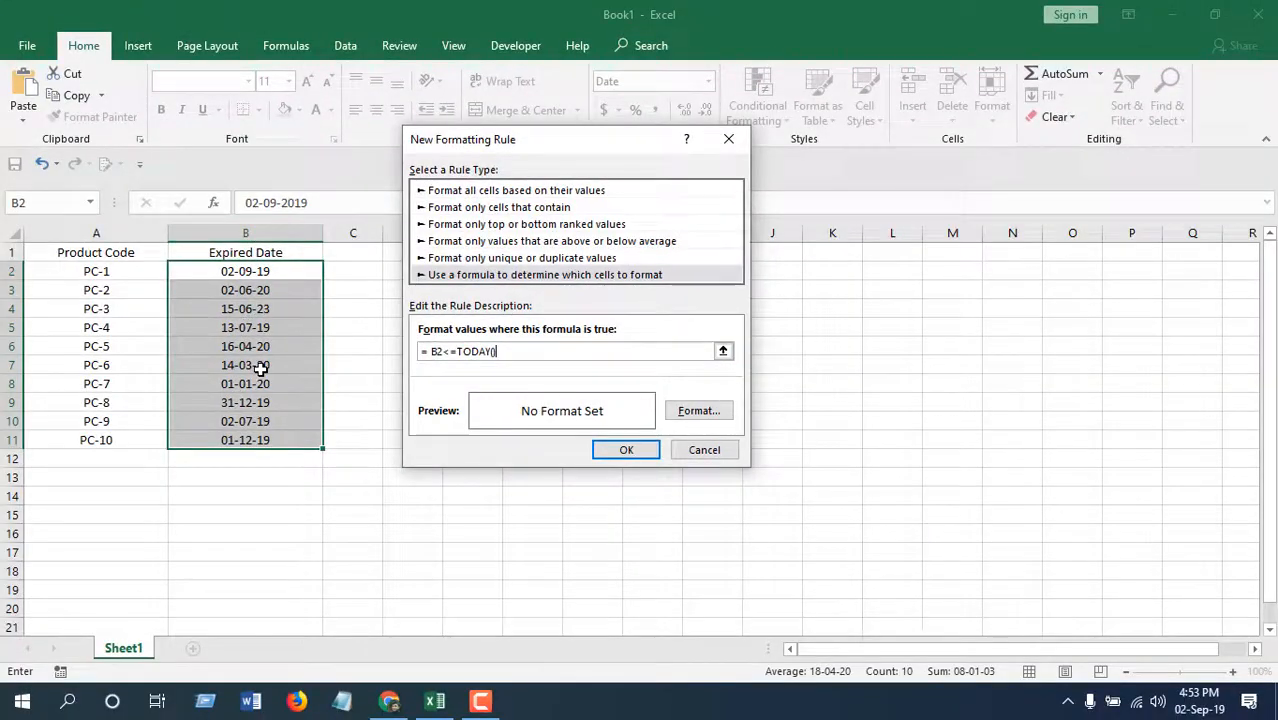
Set the rule's format to a yellow fill.
click(698, 410)
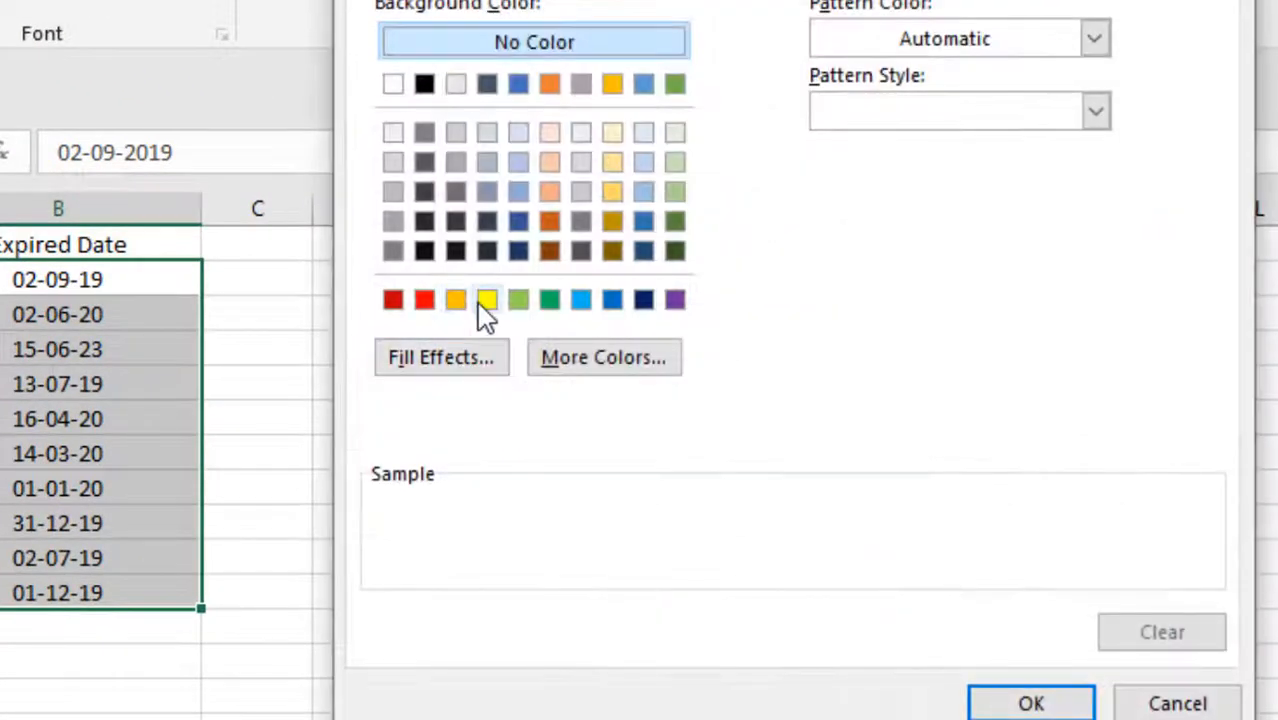
click(486, 299)
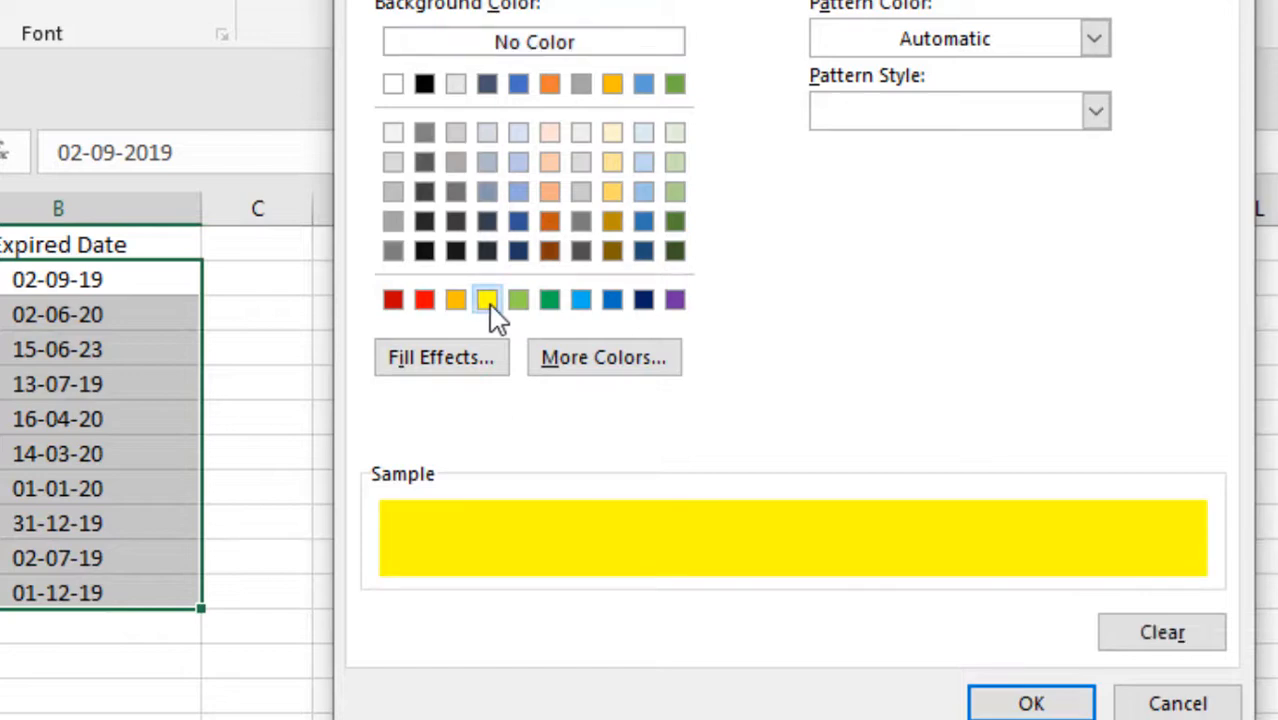
mouse_move(503, 610)
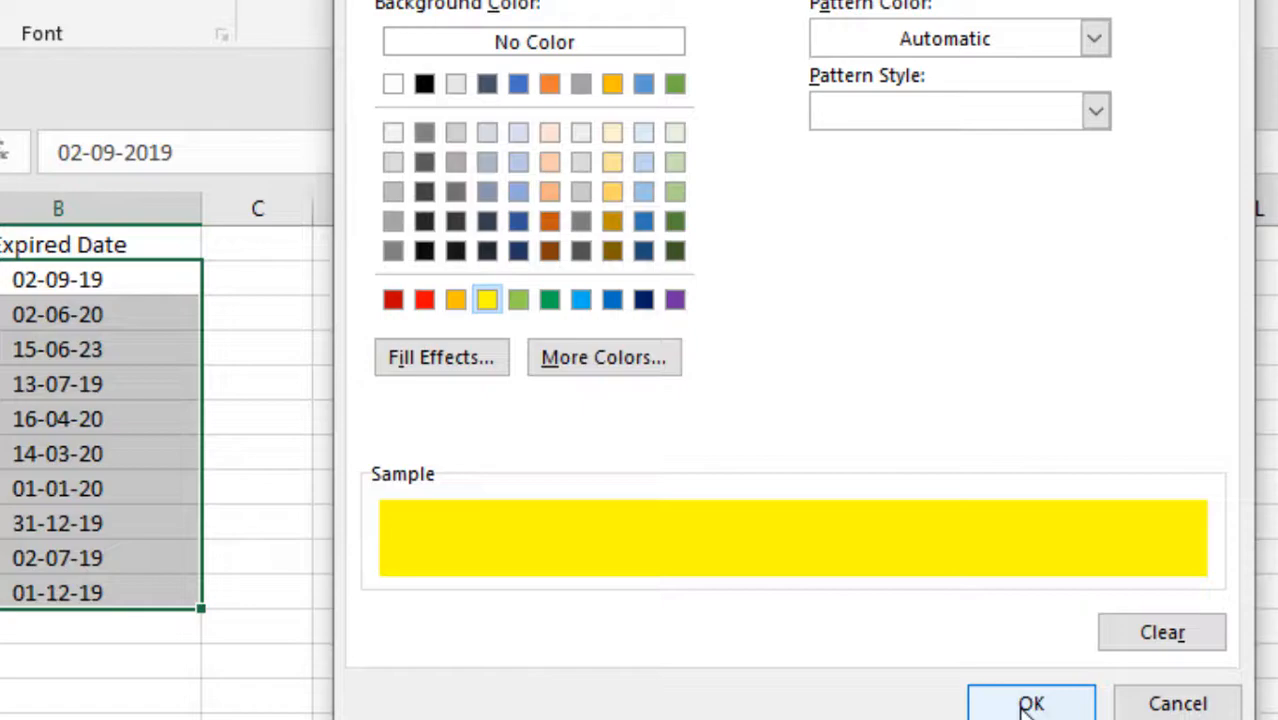
click(1031, 703)
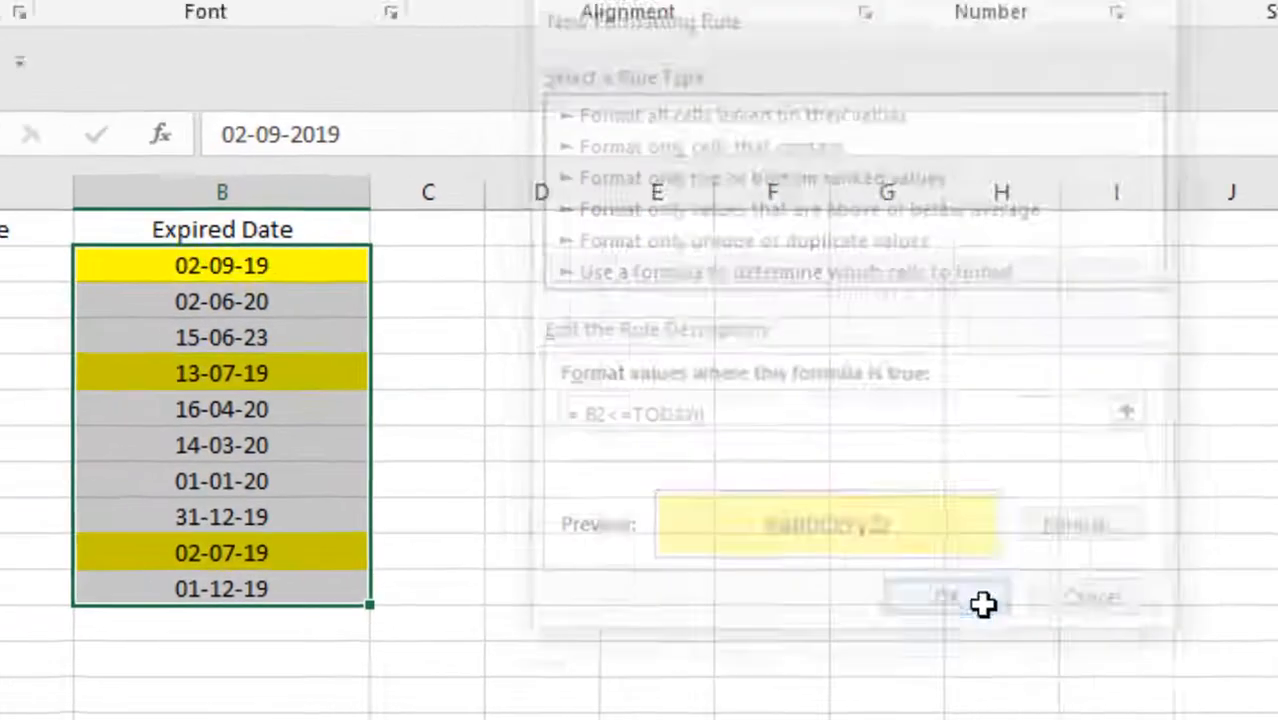
Apply the rule and check the highlighted dates in B5 and B10.
click(944, 596)
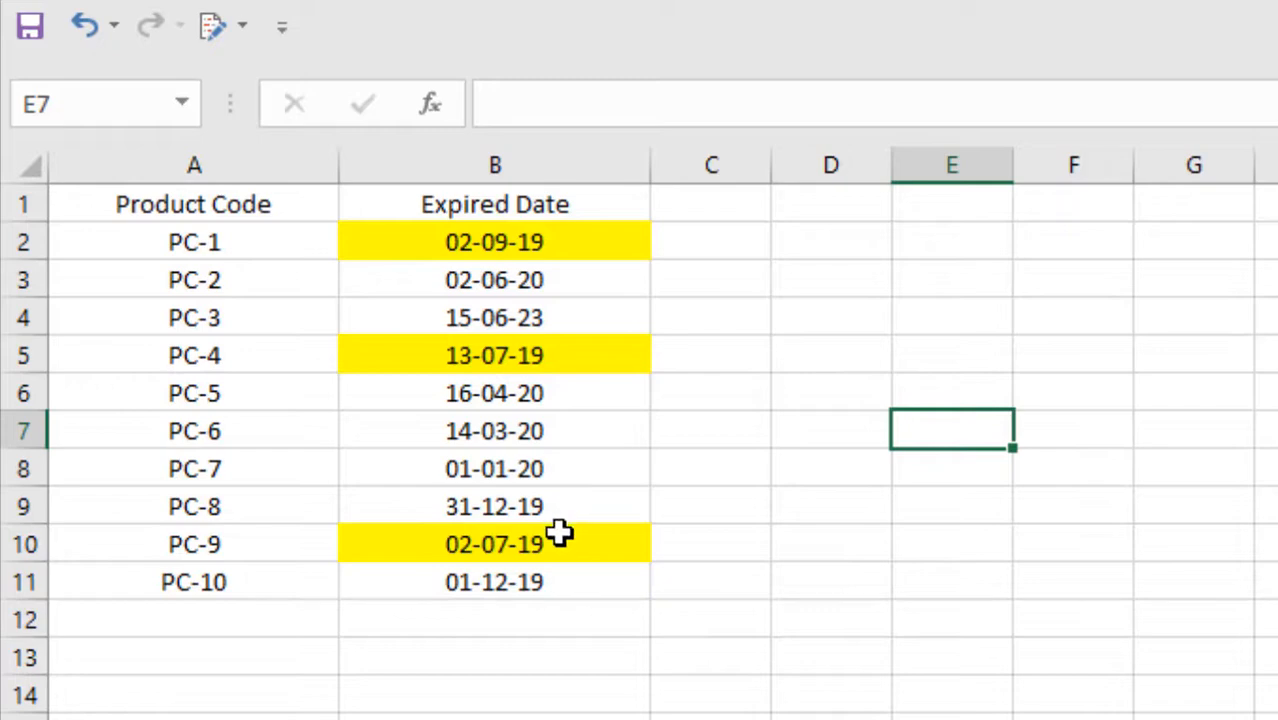
mouse_move(238, 250)
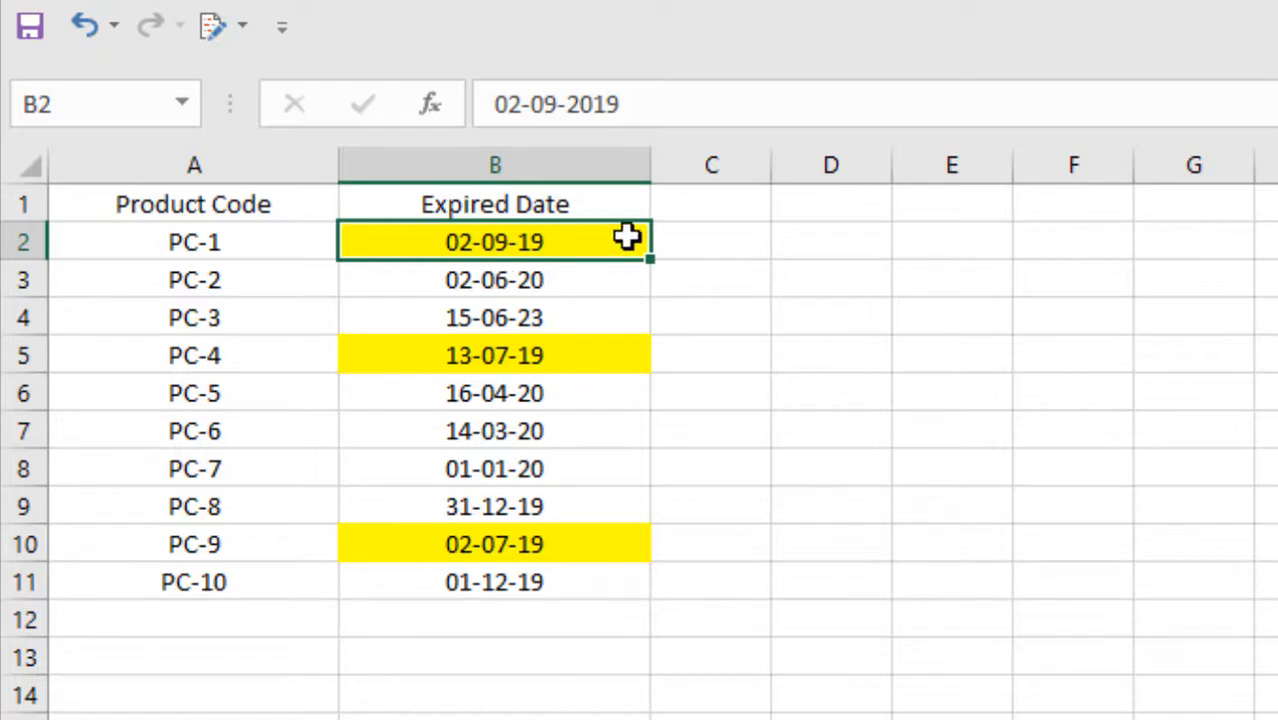
mouse_move(370, 360)
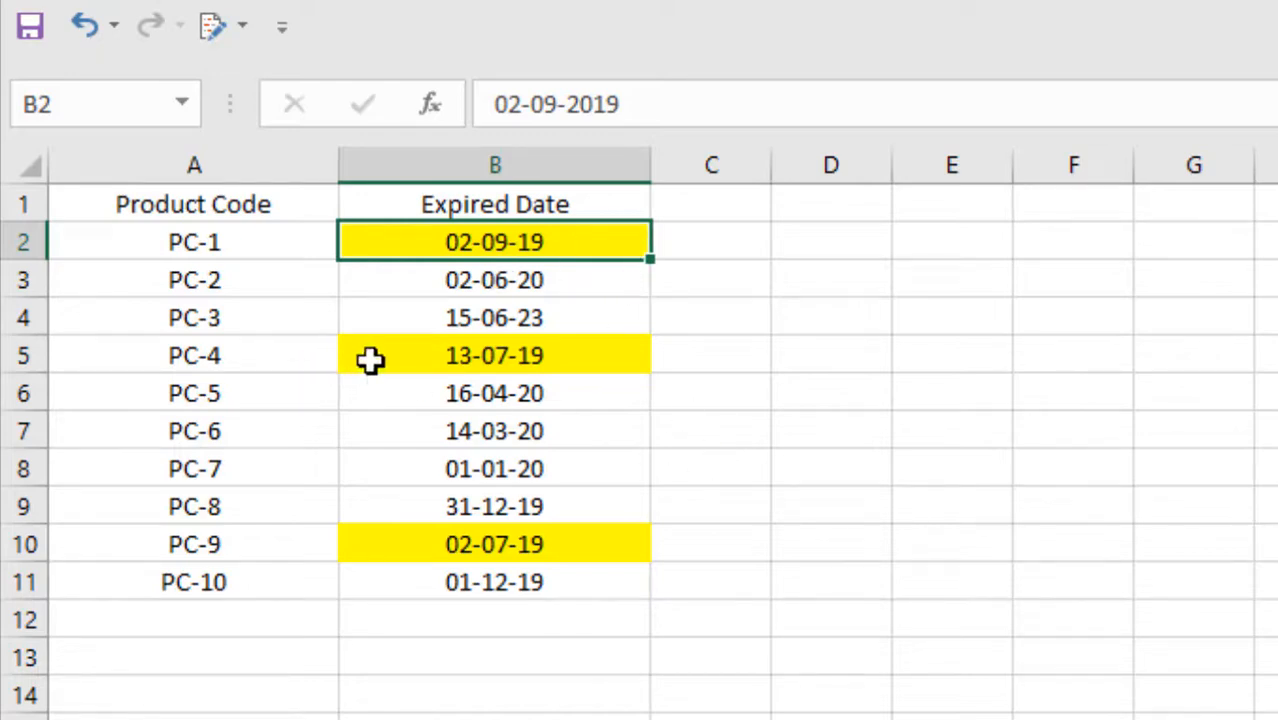
click(494, 355)
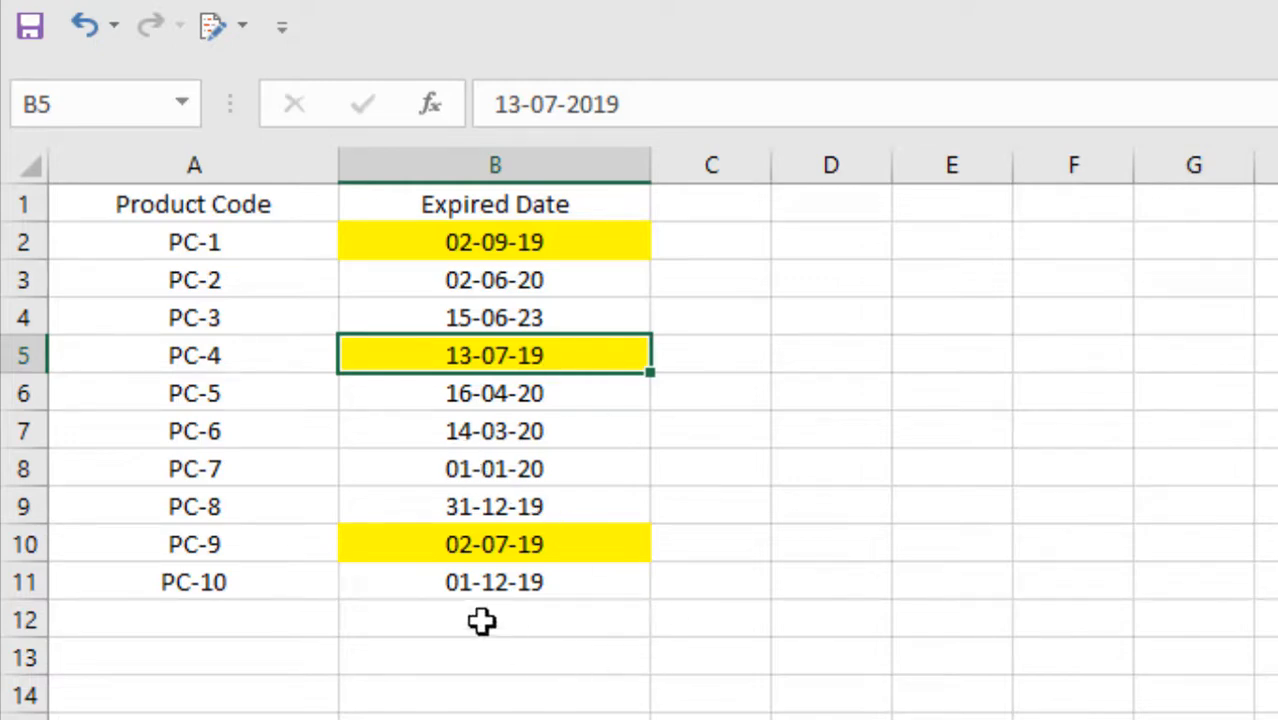
click(494, 544)
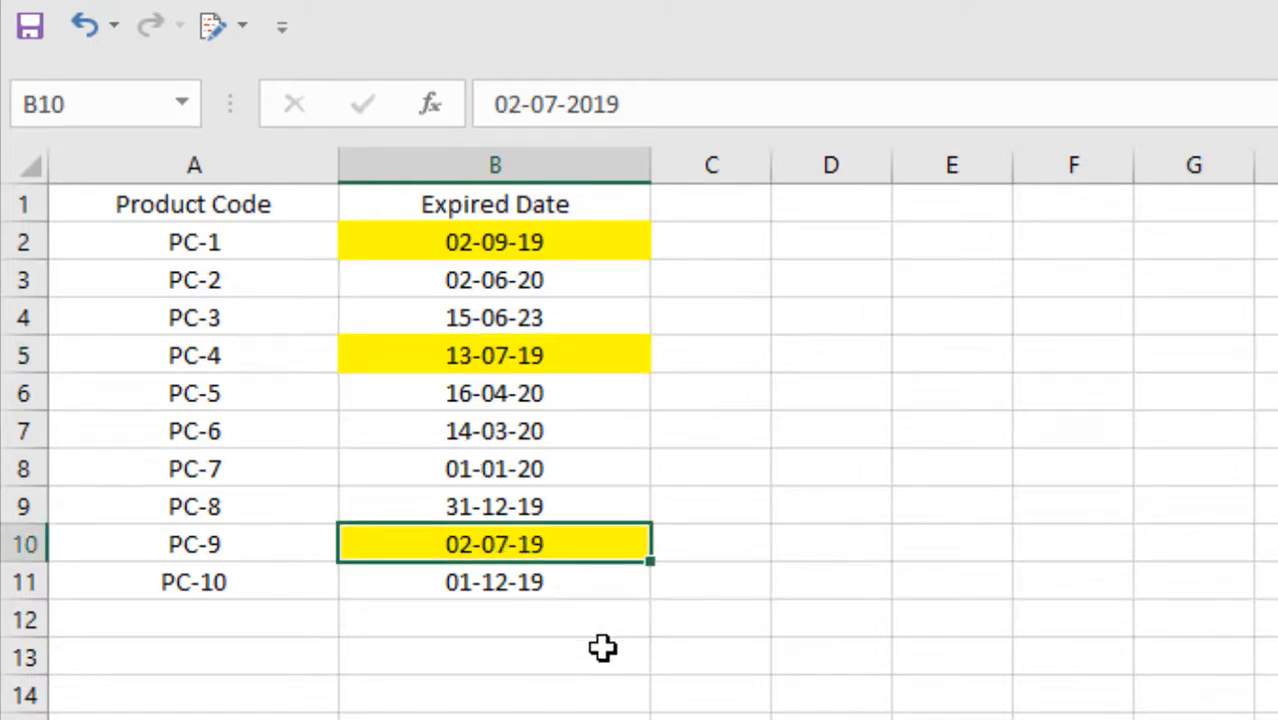
click(494, 695)
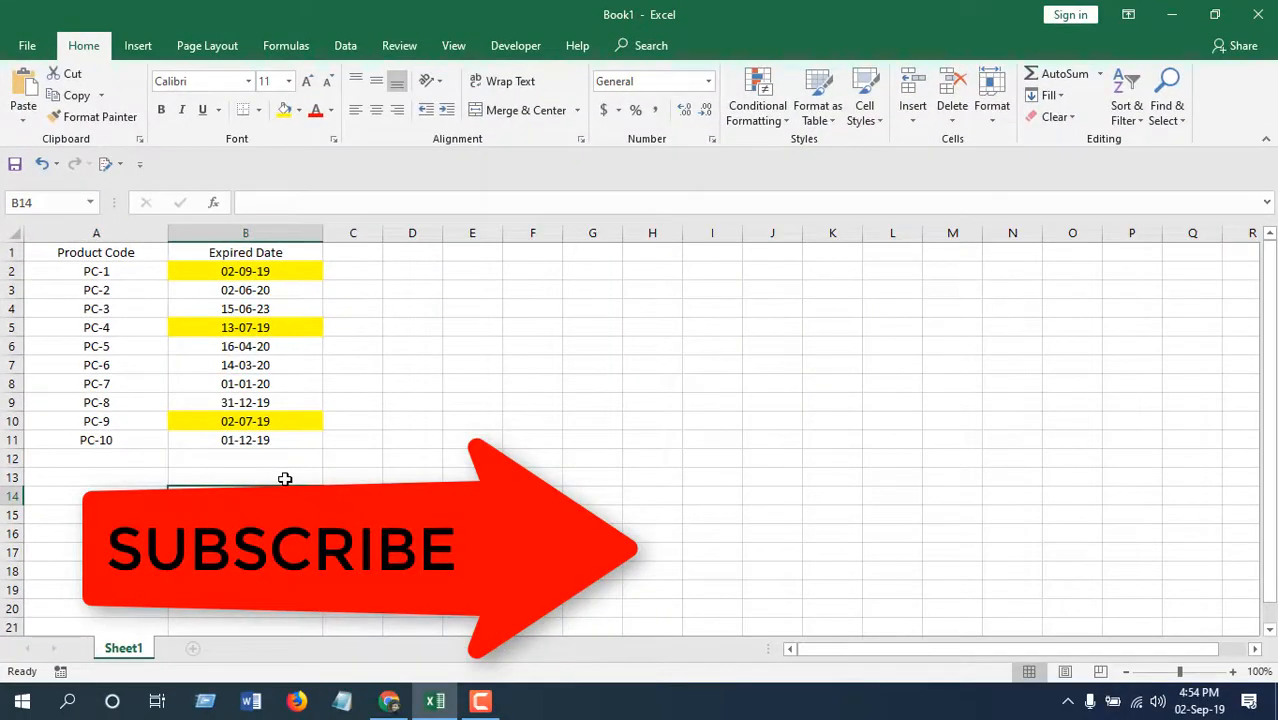
mouse_move(348, 479)
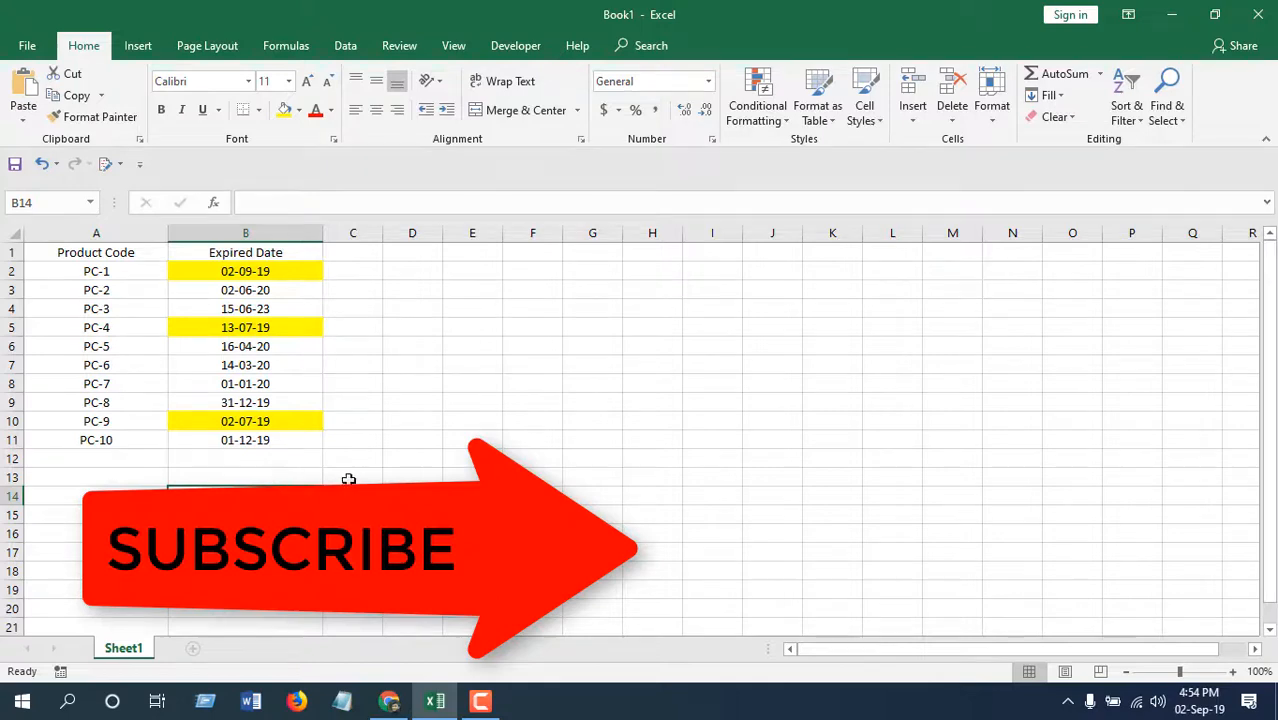
mouse_move(357, 465)
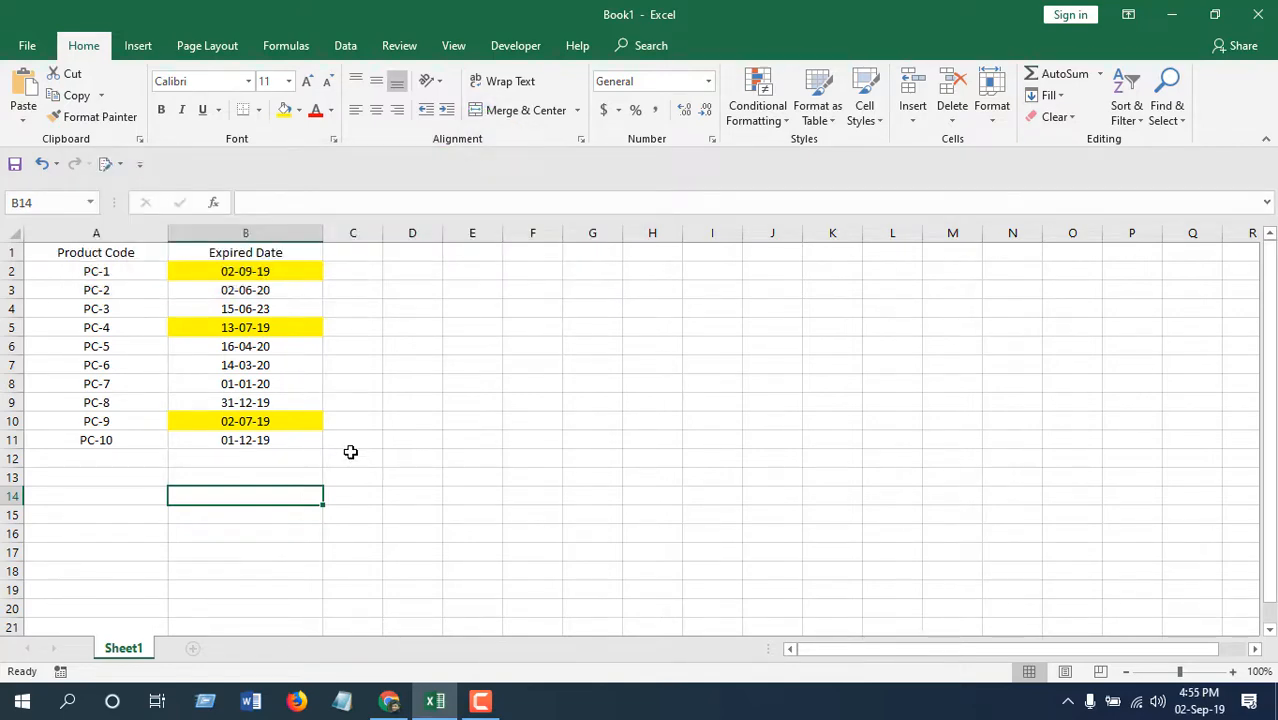
mouse_move(342, 446)
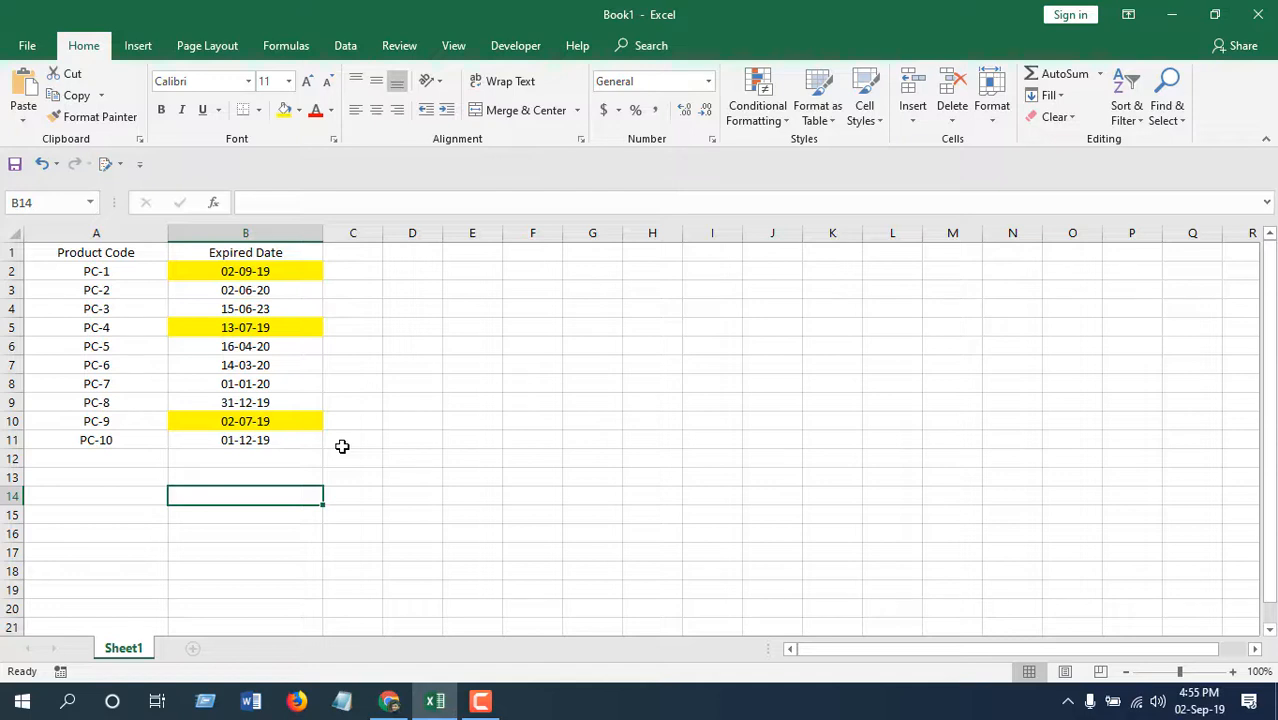